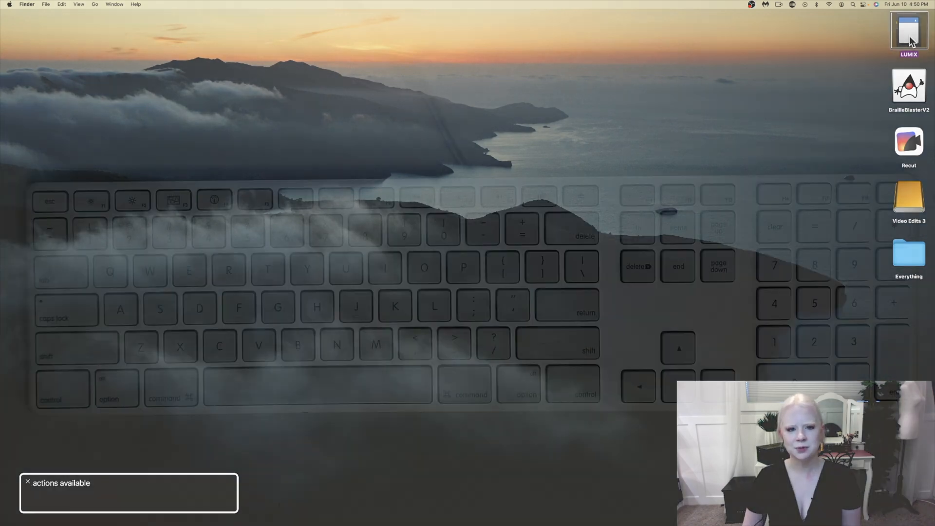
Open the LUMIX drive from the desktop, showing its DCIM, MISC and PRIVATE folders
double_click(907, 33)
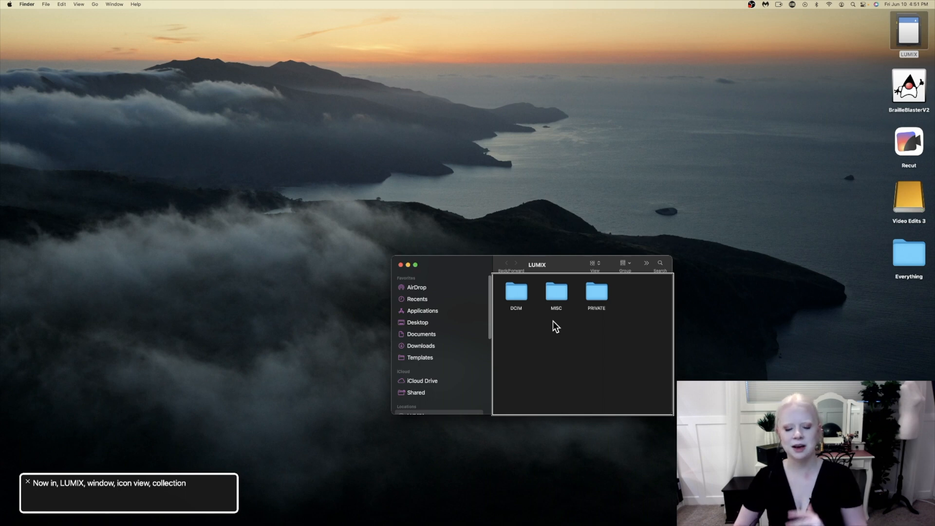
mouse_move(584, 373)
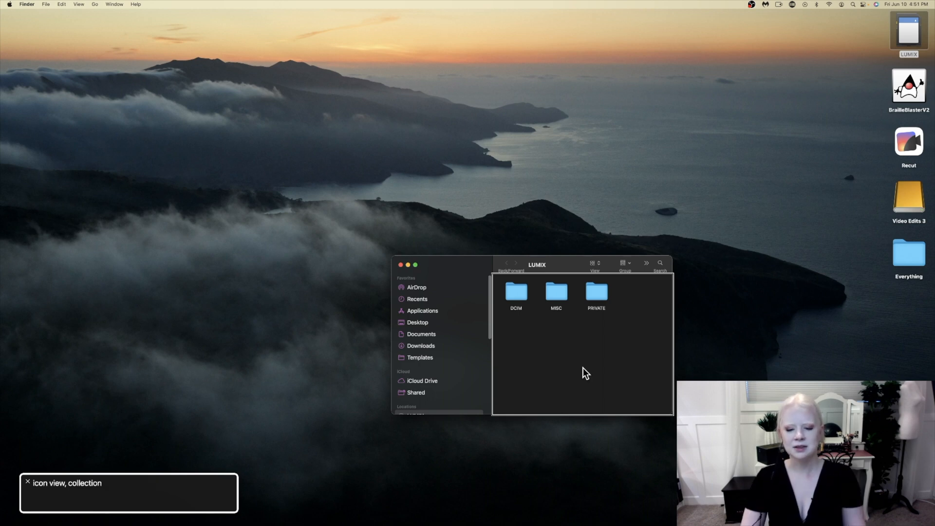
mouse_move(490, 367)
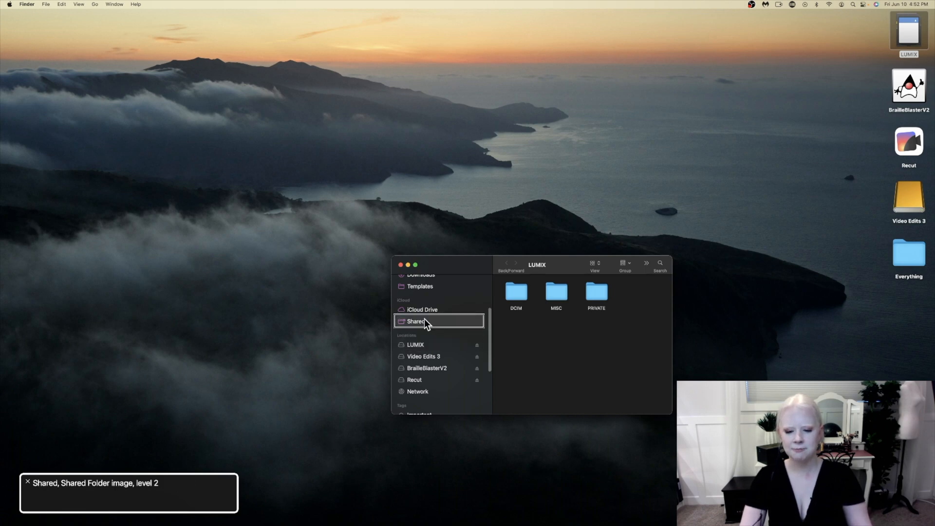
click(419, 287)
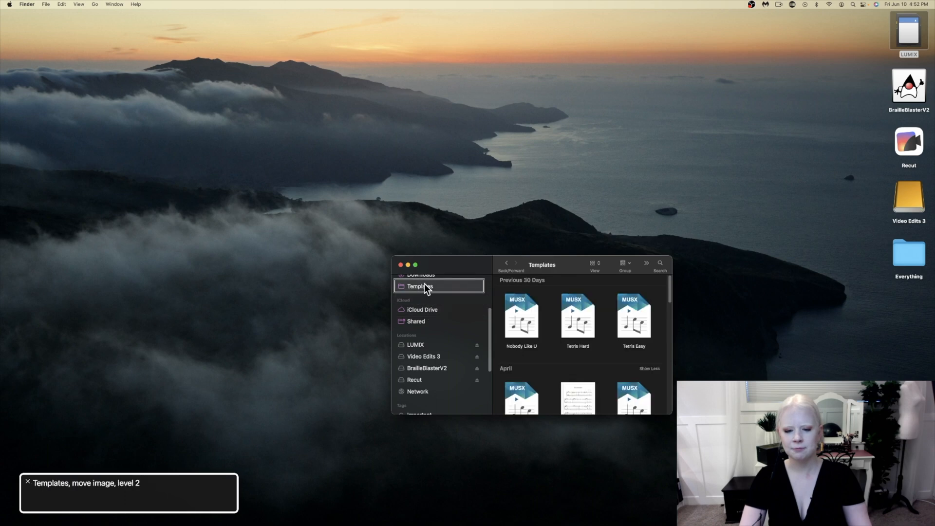
click(422, 379)
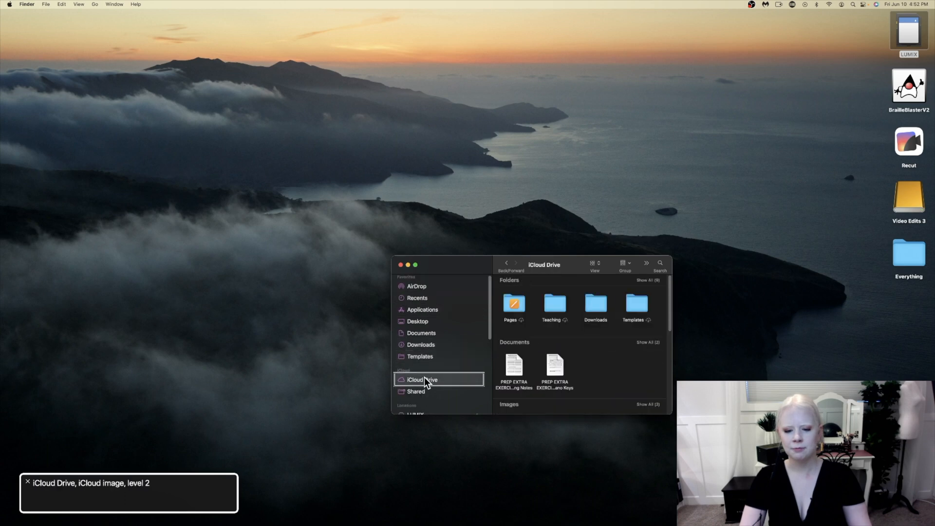
click(416, 344)
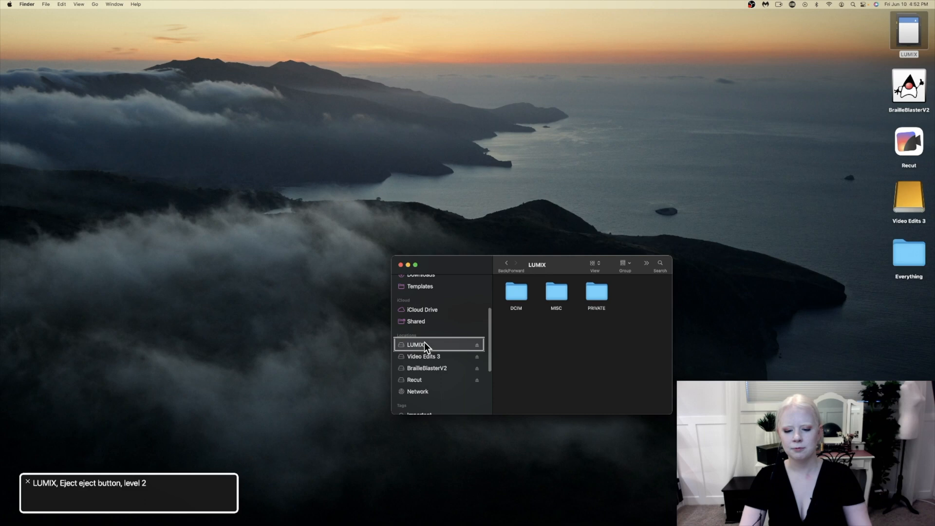
click(422, 356)
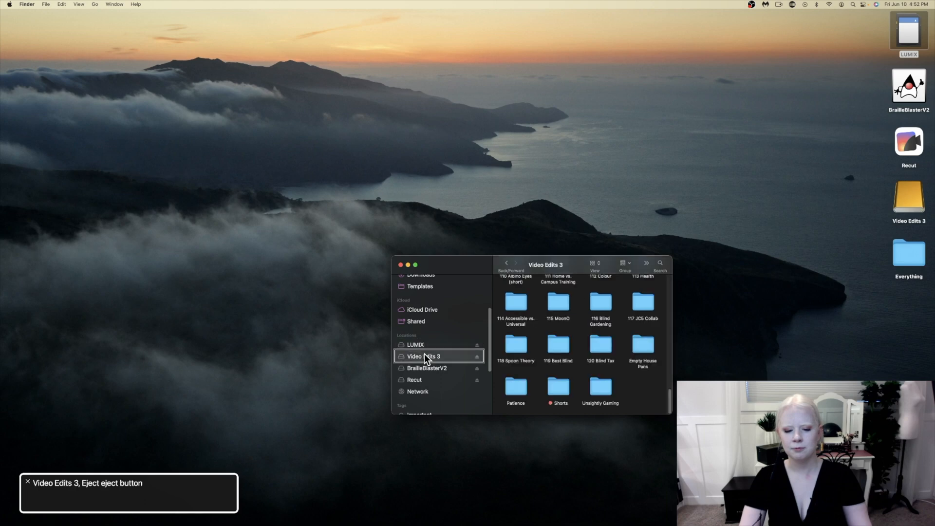
click(415, 343)
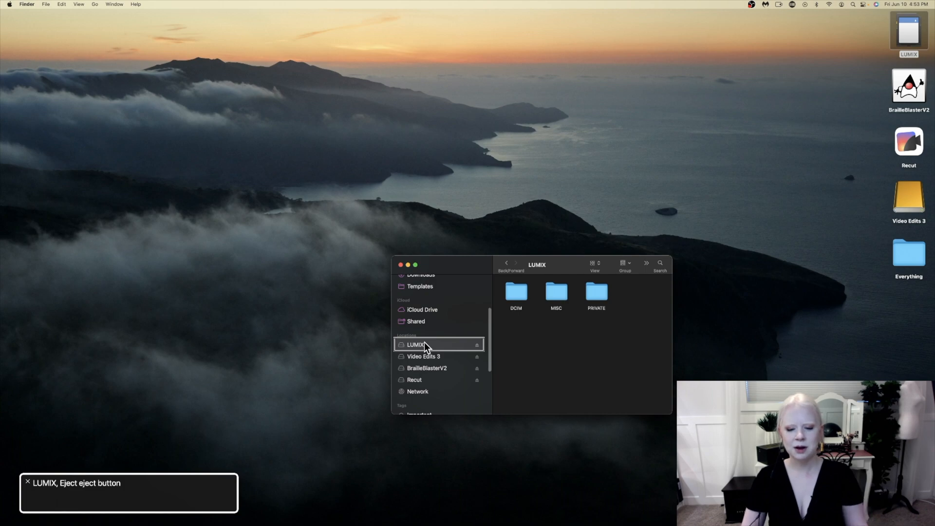
mouse_move(425, 325)
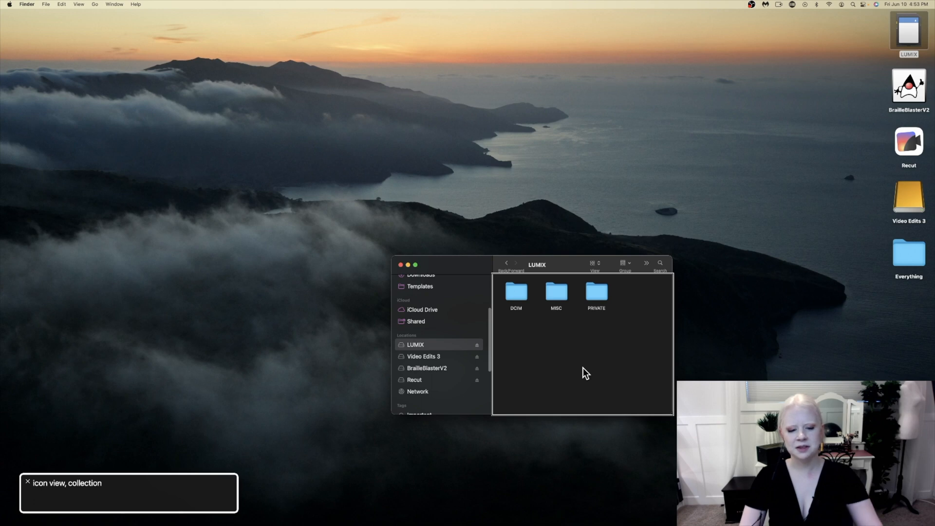
Open the DCIM folder on LUMIX and select the 103_PANA folder inside it
click(515, 293)
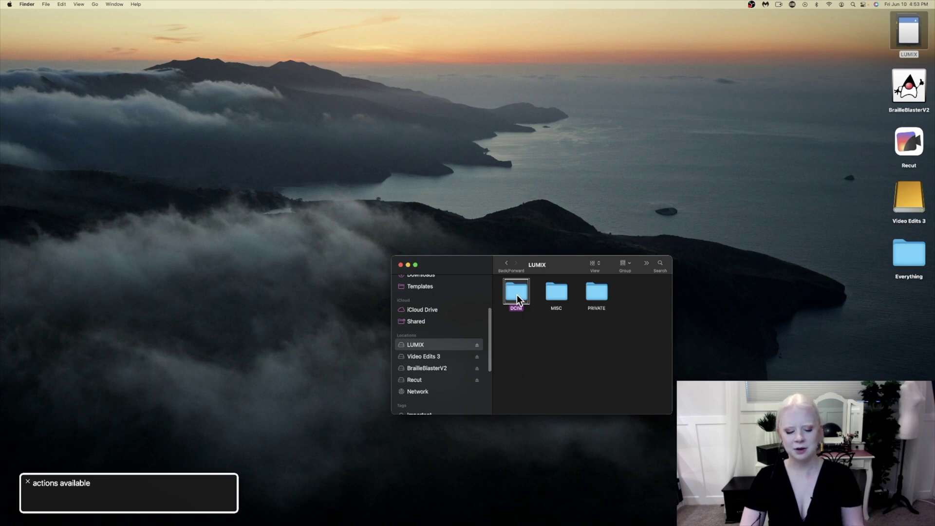
double_click(515, 292)
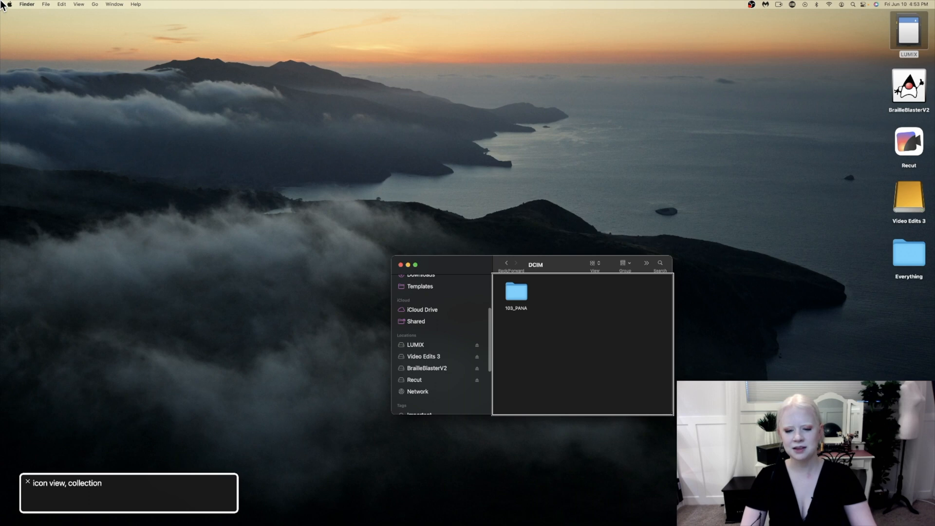
click(516, 293)
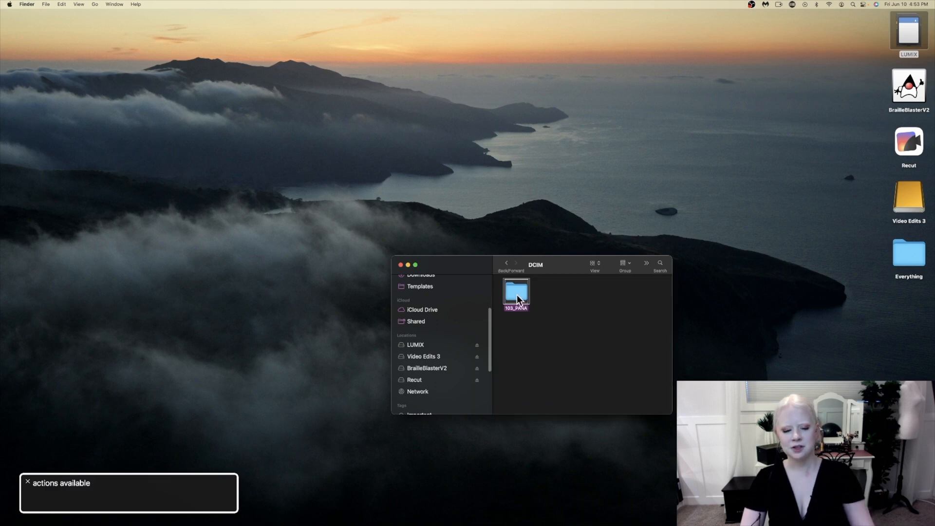
click(516, 292)
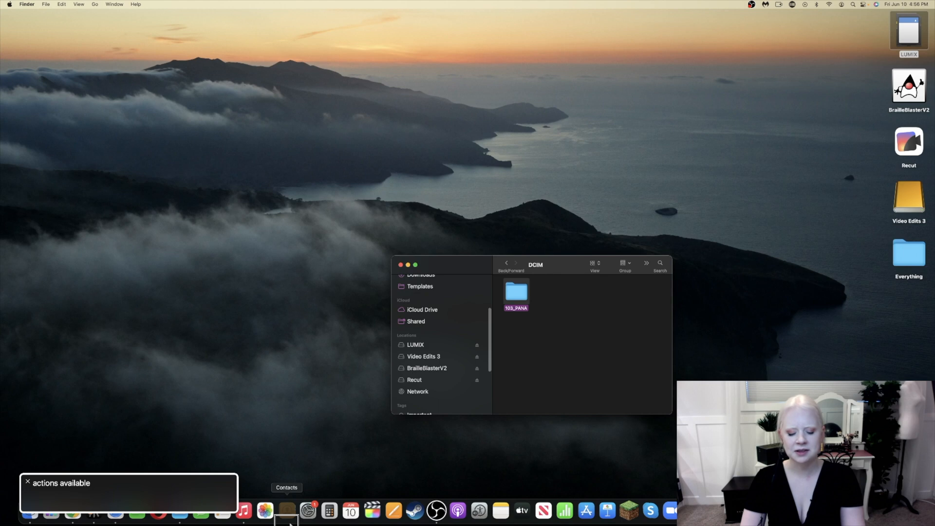
mouse_move(265, 510)
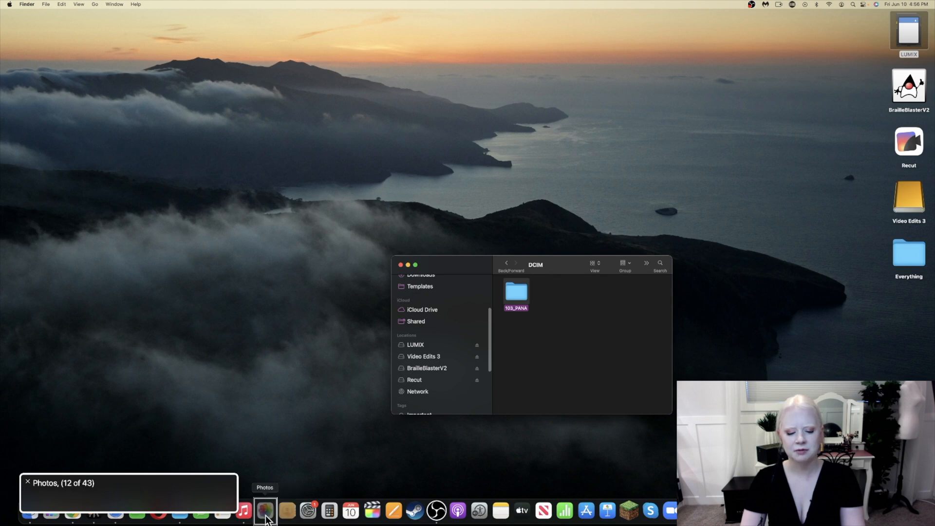
mouse_move(222, 510)
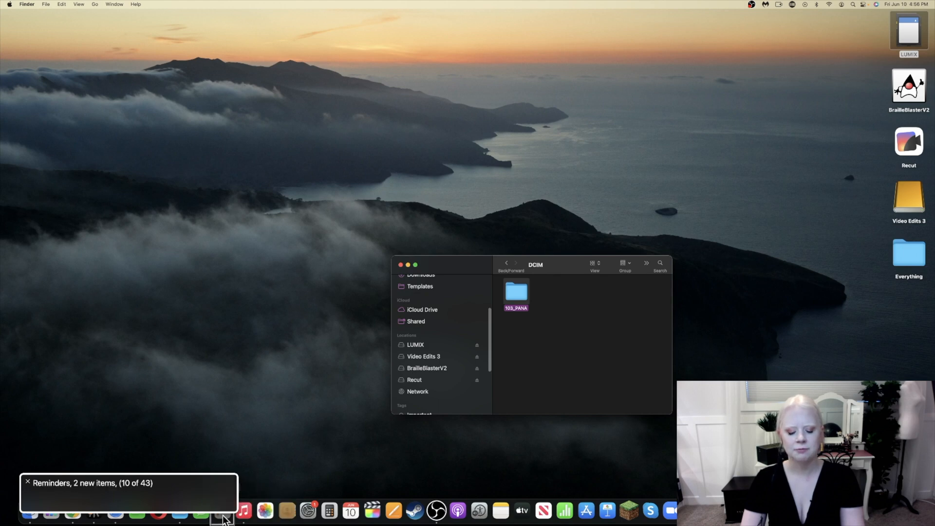
mouse_move(286, 511)
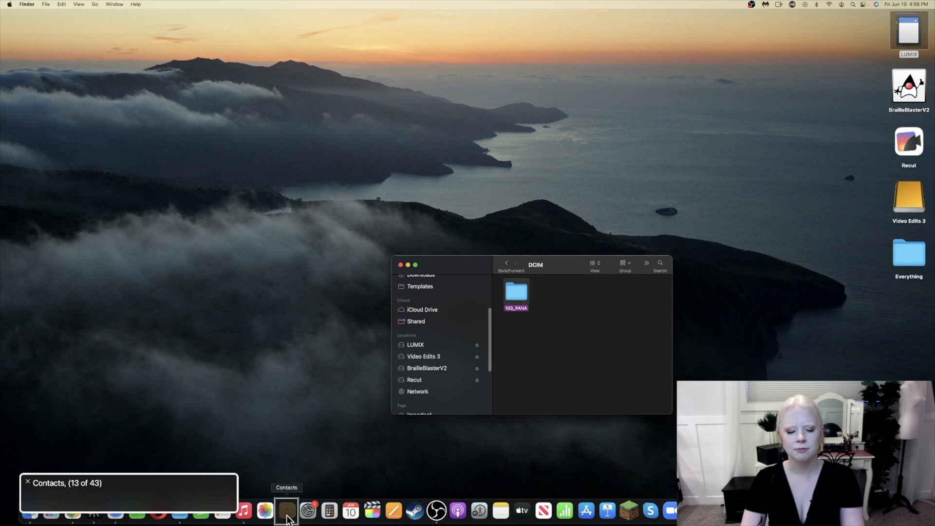
mouse_move(328, 511)
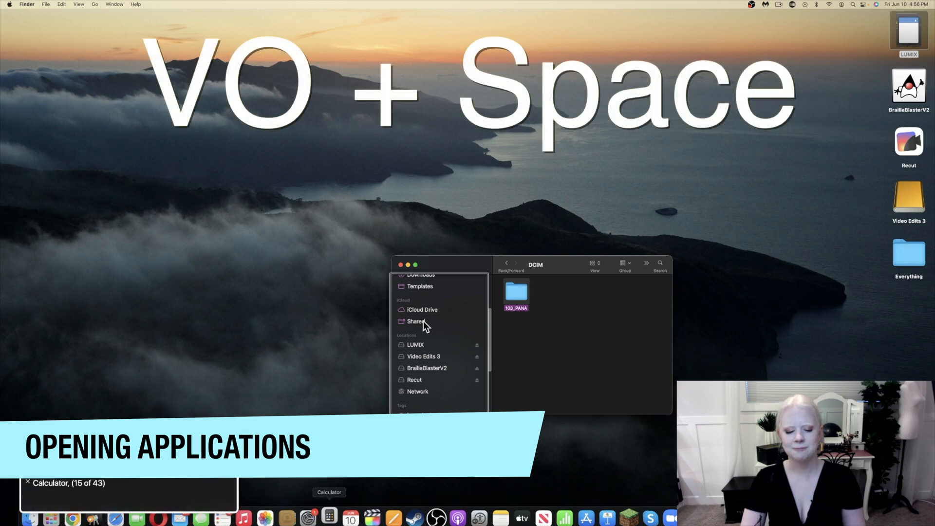
key(space)
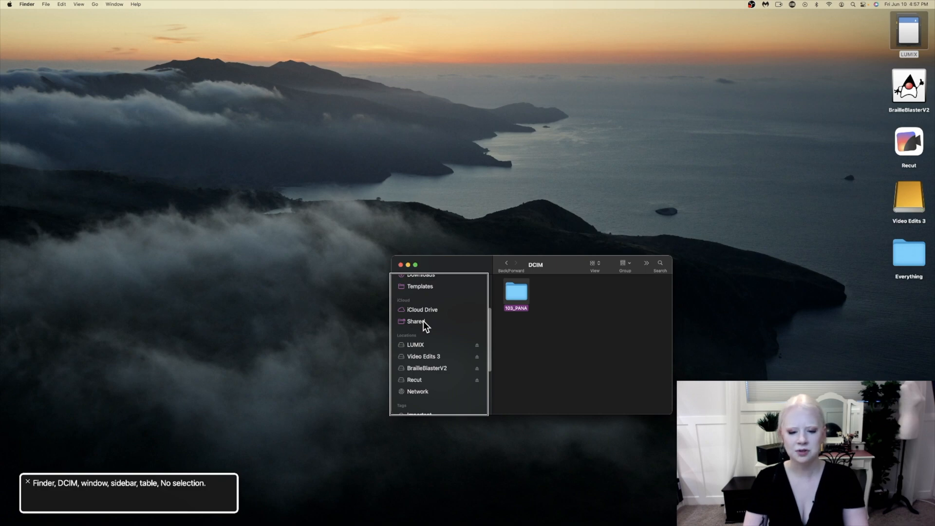
Close the DCIM Finder window, returning to the desktop
click(401, 264)
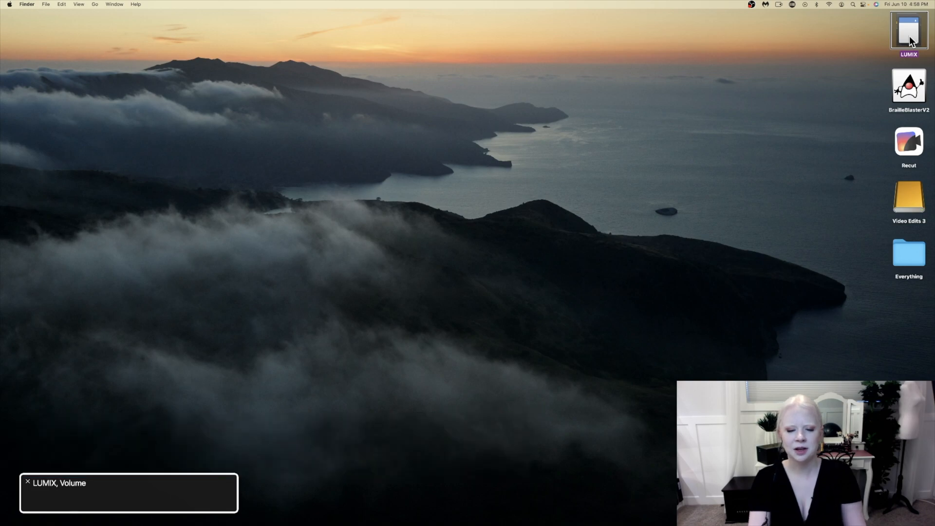
mouse_move(8, 4)
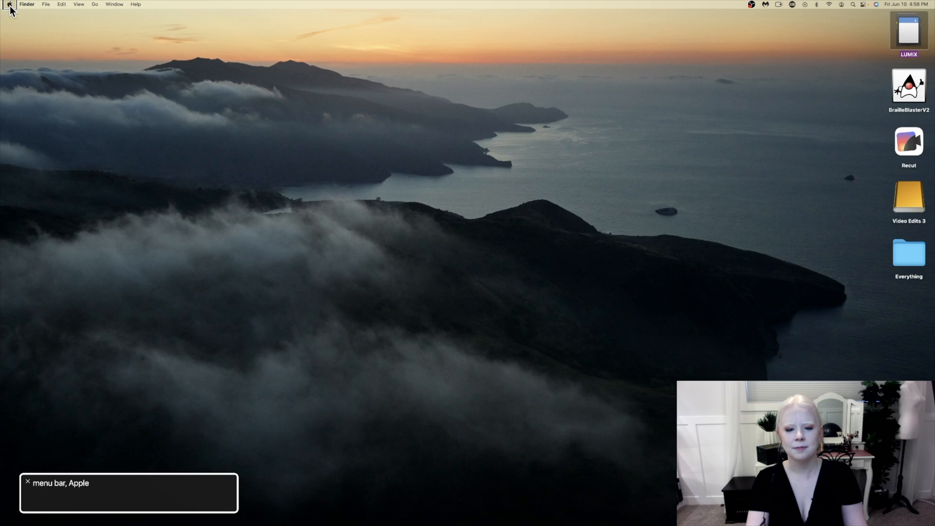
mouse_move(26, 4)
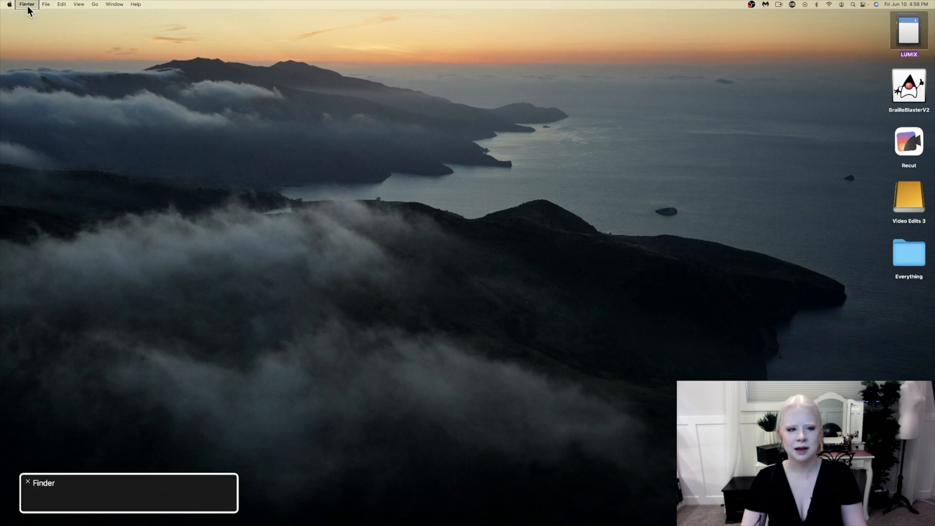
mouse_move(60, 4)
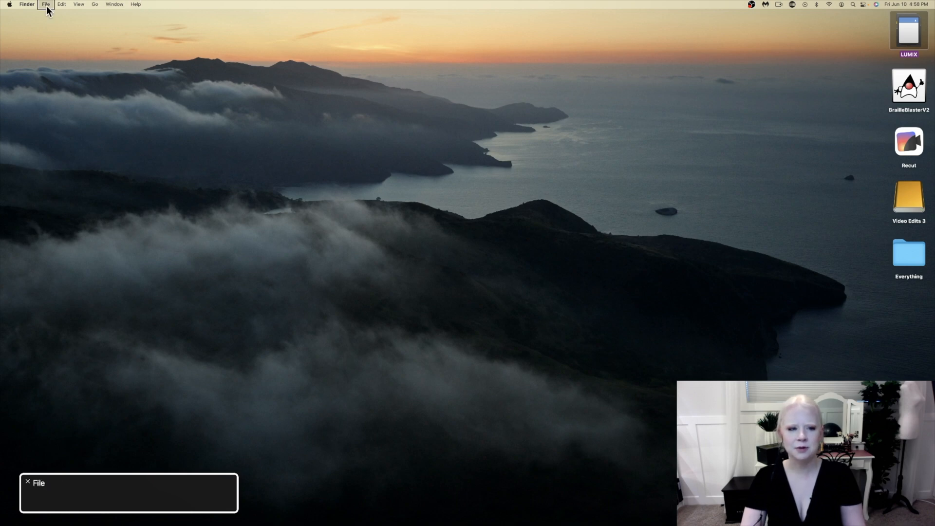
mouse_move(60, 4)
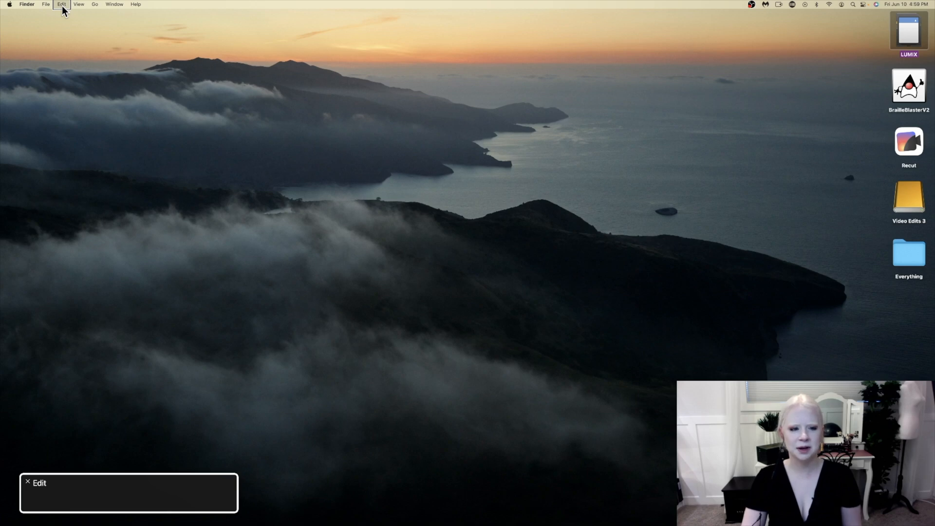
Browse Finder's Edit menu commands, such as Undo Move of 8 Items and Start Dictation
click(60, 4)
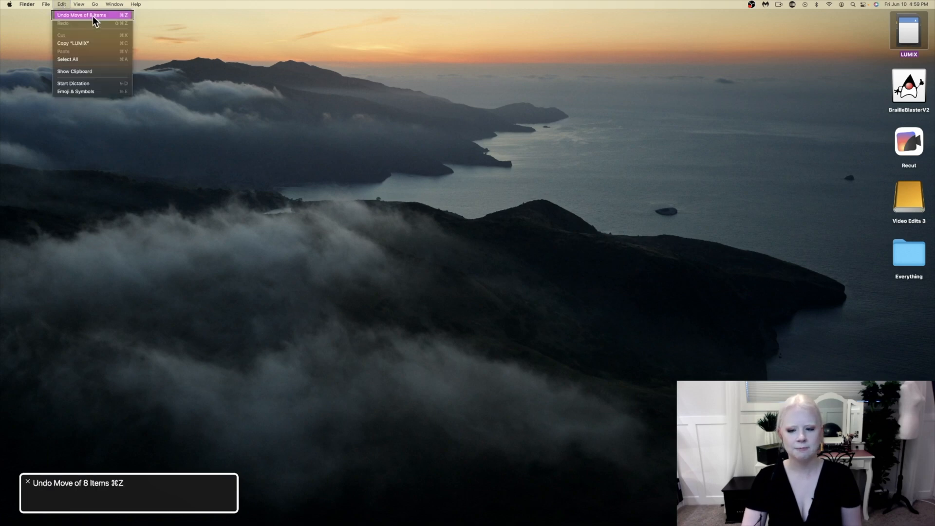
mouse_move(68, 60)
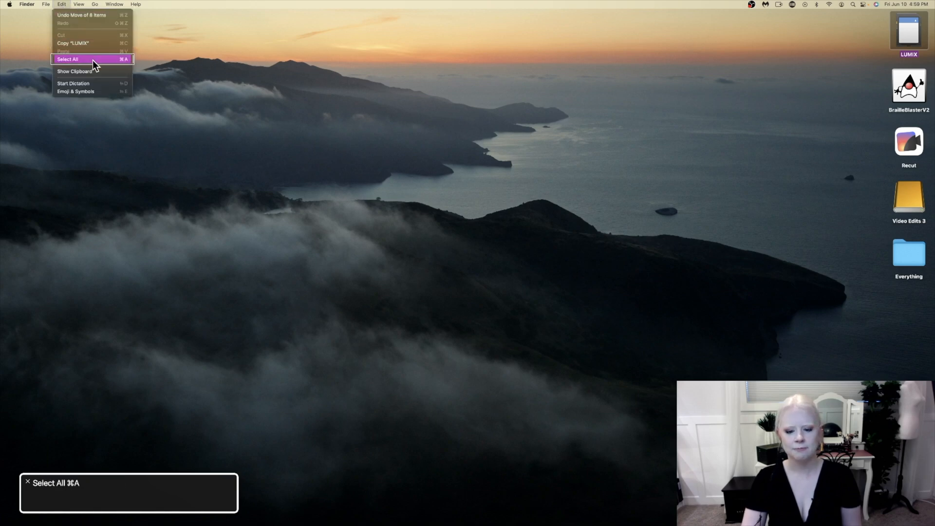
mouse_move(93, 83)
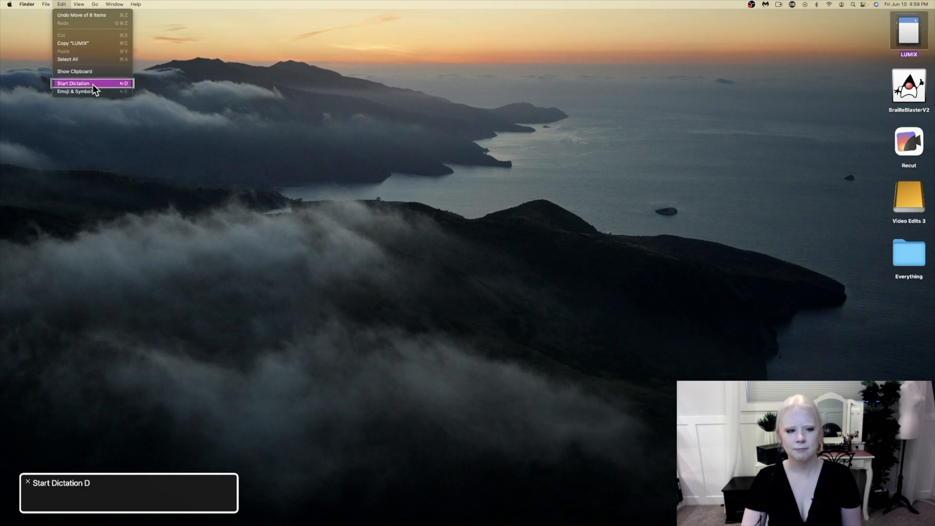
mouse_move(93, 91)
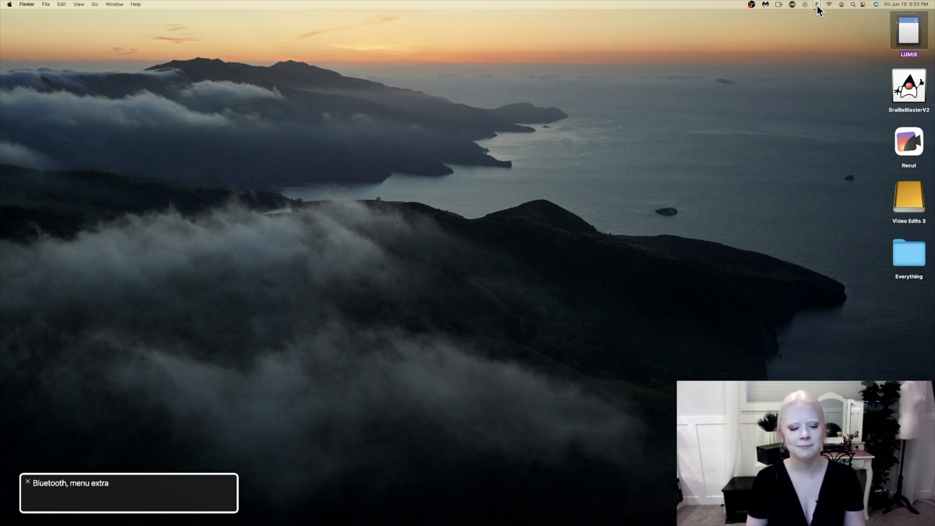
mouse_move(841, 4)
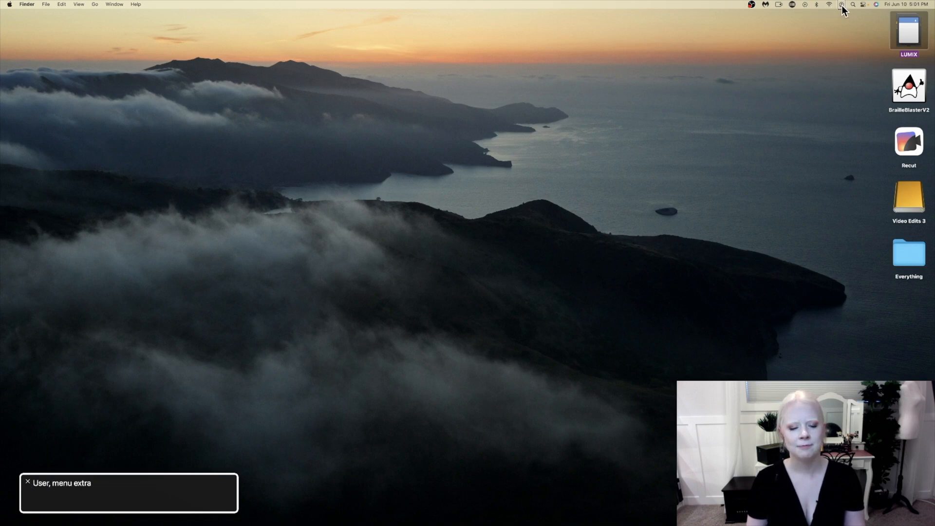
mouse_move(863, 4)
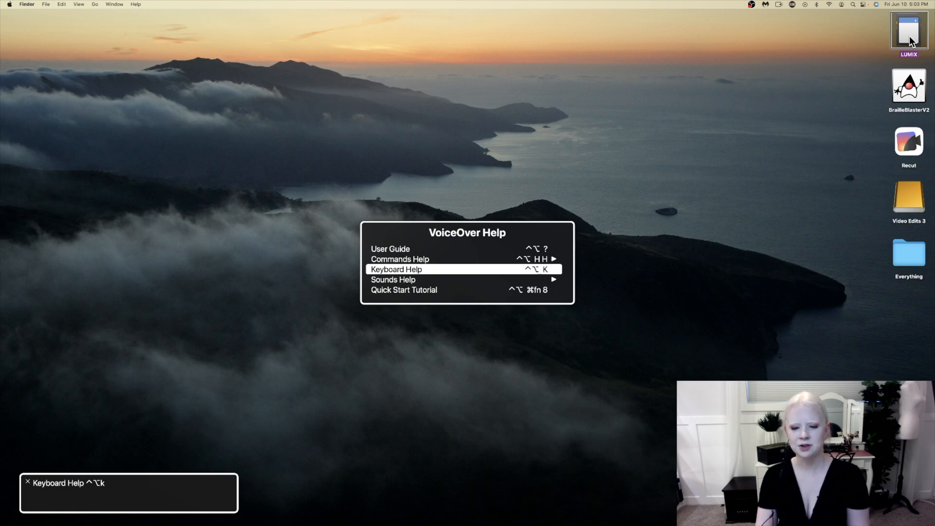
Start VoiceOver keyboard help and hear the D key announced
click(396, 269)
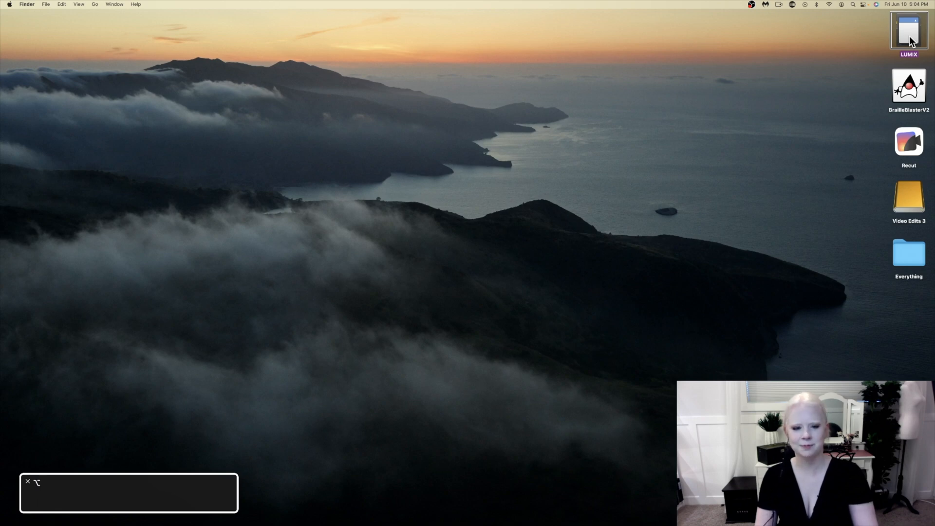
text(D)
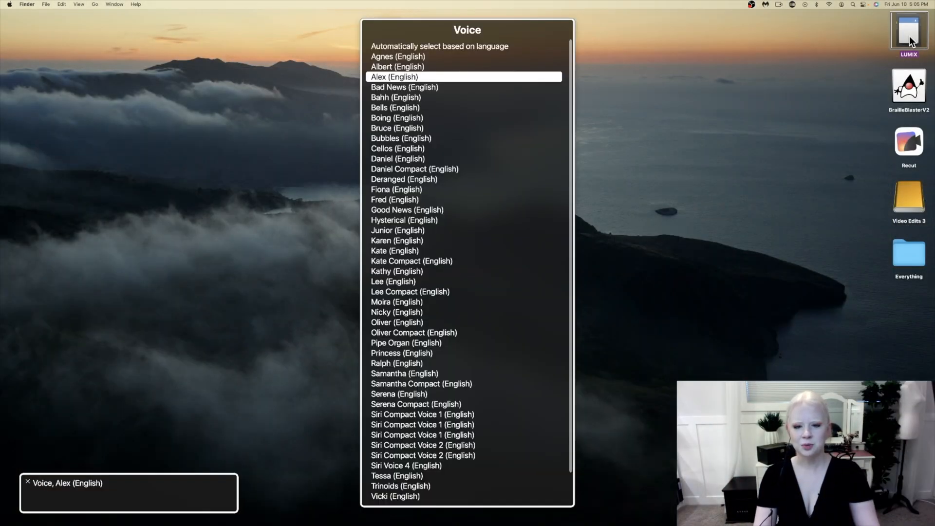
Preview the Bad News, Bells, Bruce, Cellos and further voices in the VoiceOver voice list
click(404, 86)
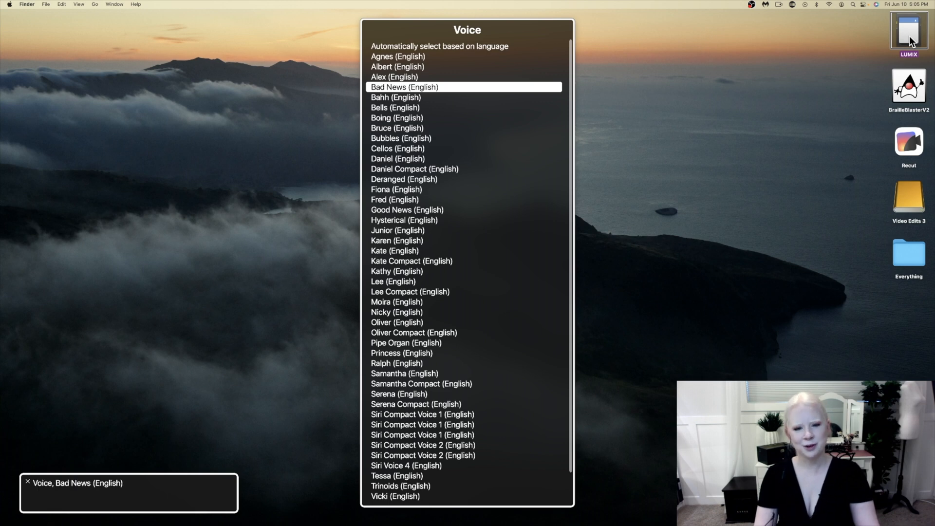
click(395, 108)
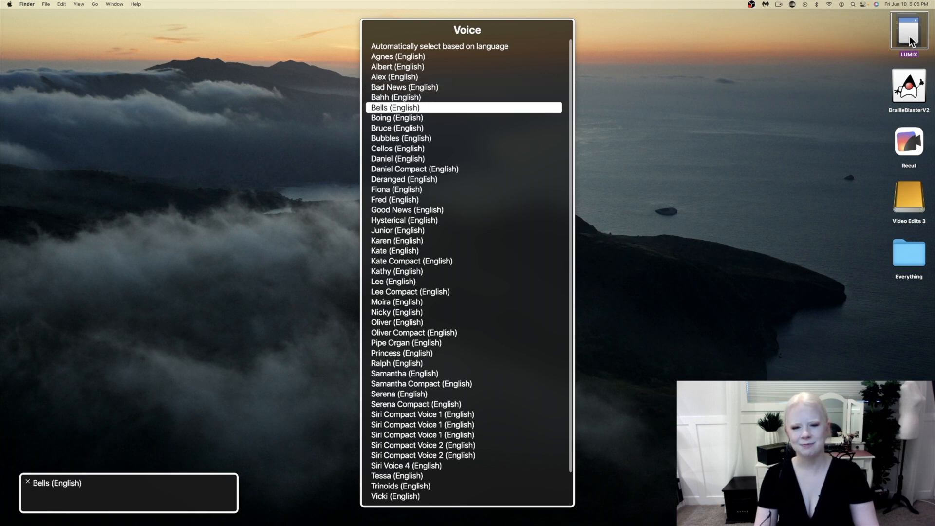
click(396, 127)
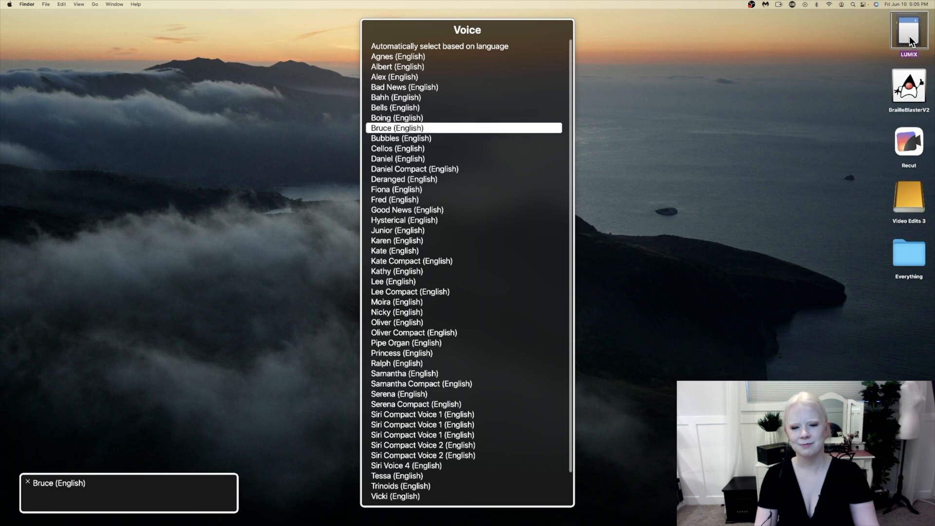
click(398, 148)
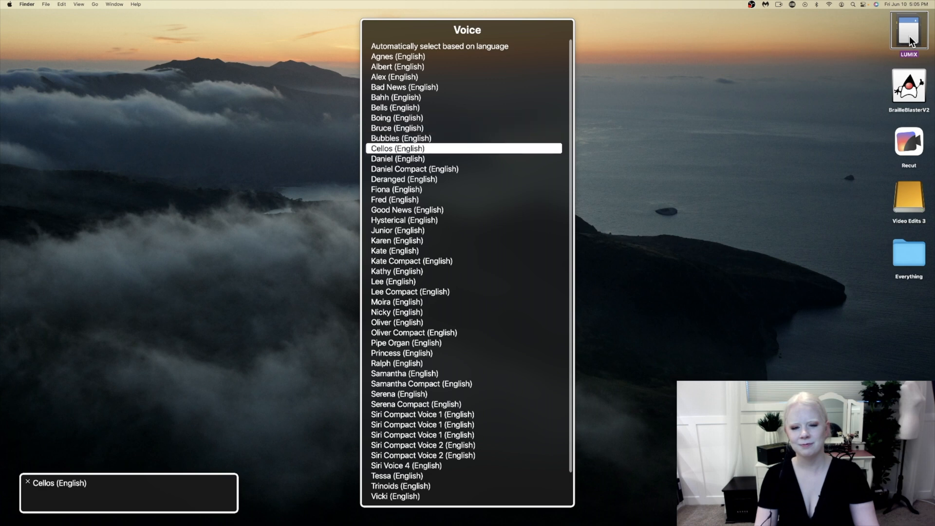
click(414, 169)
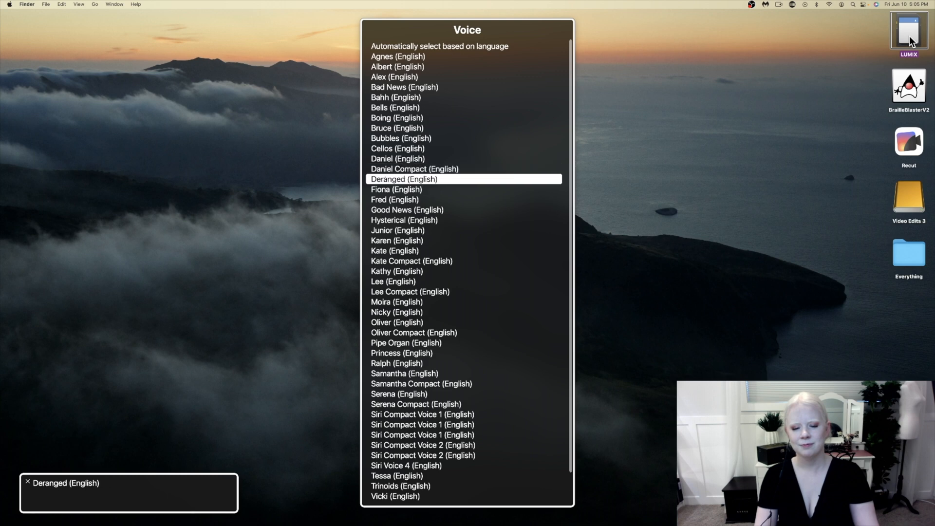
click(388, 189)
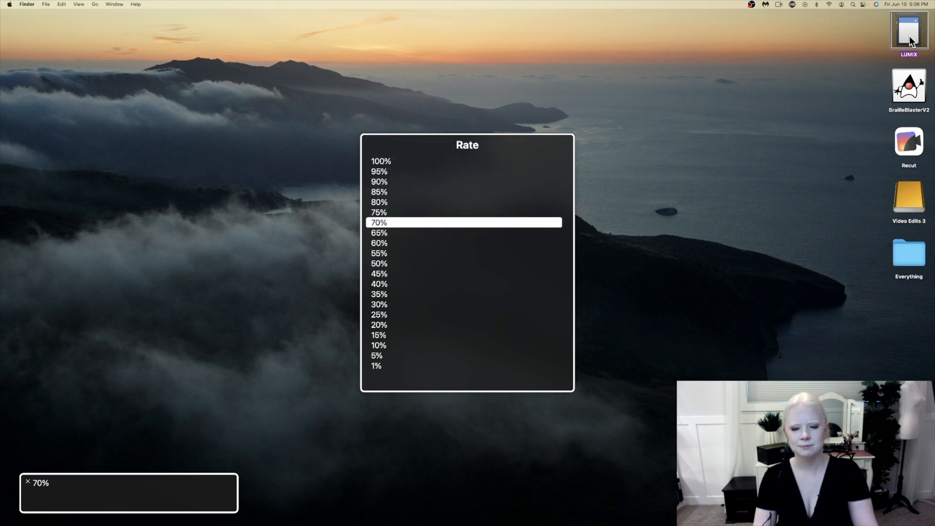
Review speech rate at 70% and pitch at 60%, moving on to the volume chooser
click(378, 263)
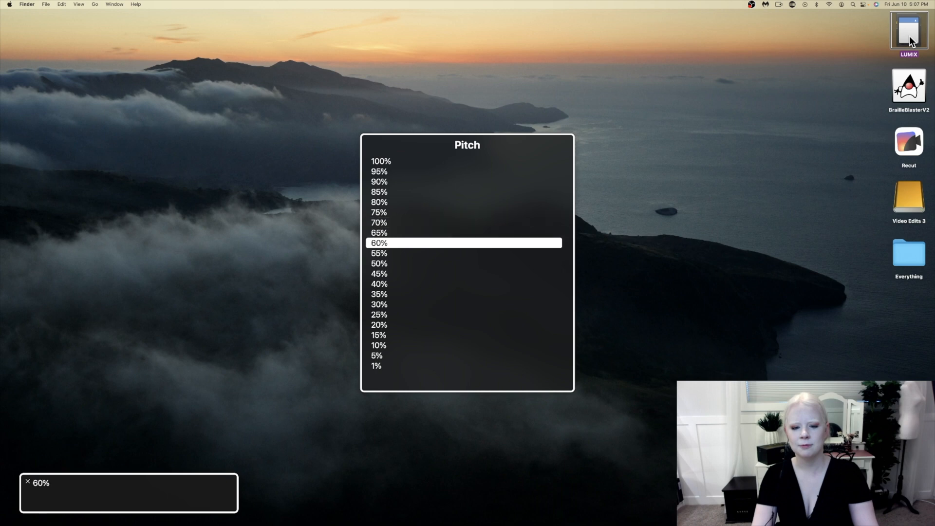
click(379, 314)
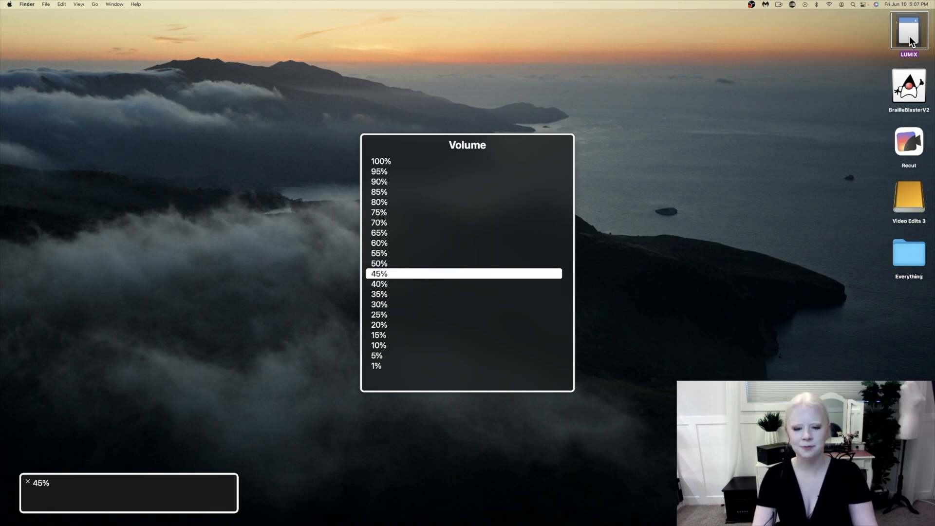
Raise speech volume to 75%, check intonation at 50%, and dismiss the speech choosers
click(379, 212)
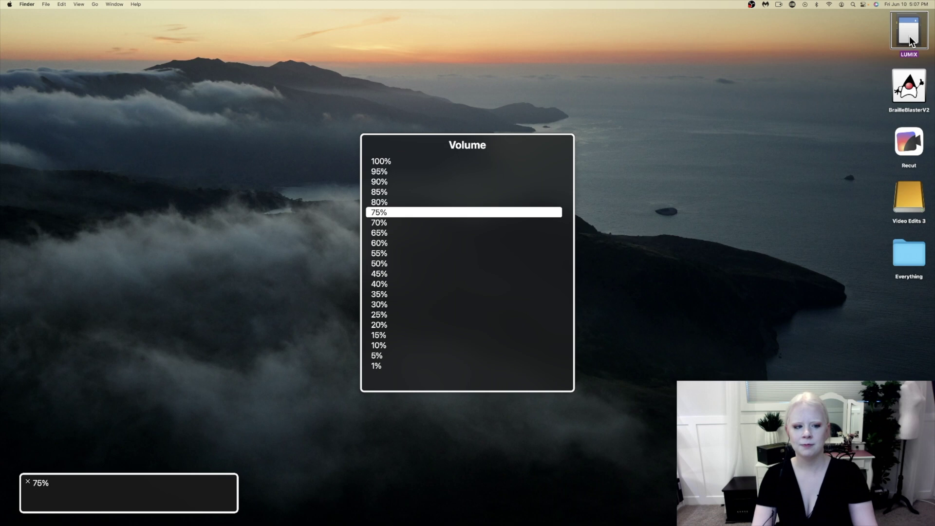
click(379, 283)
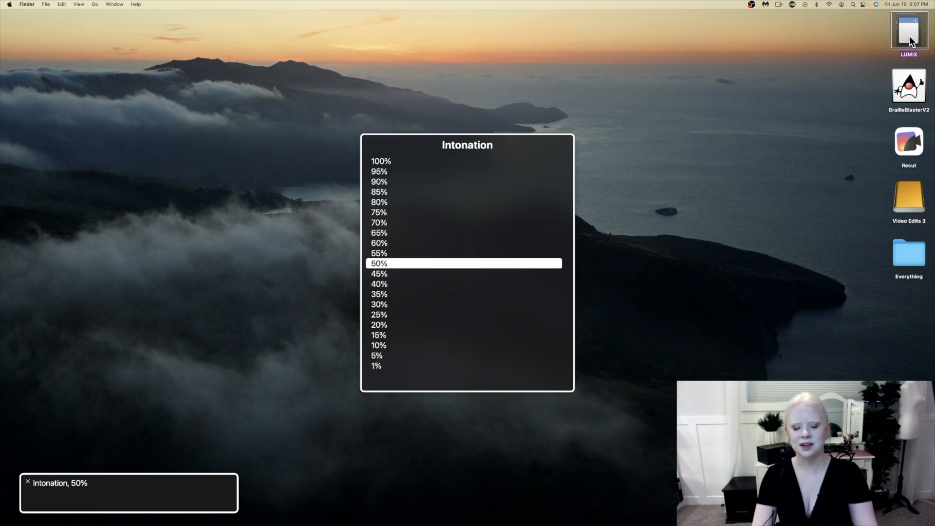
click(378, 201)
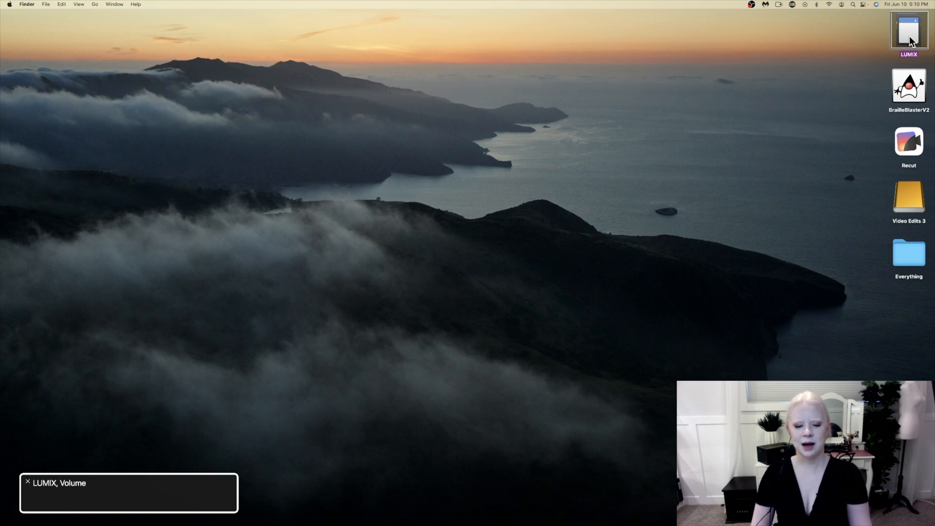
key(VO+D)
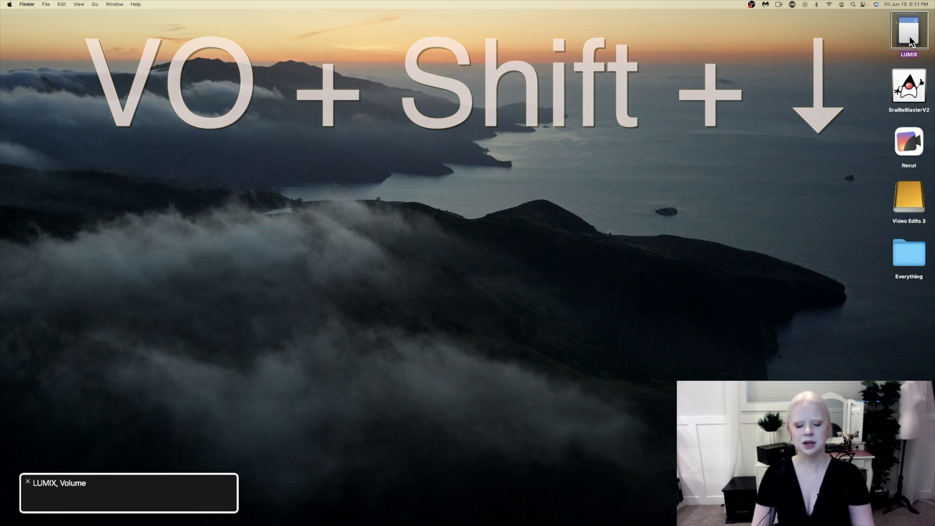
key(VO+Shift+Up)
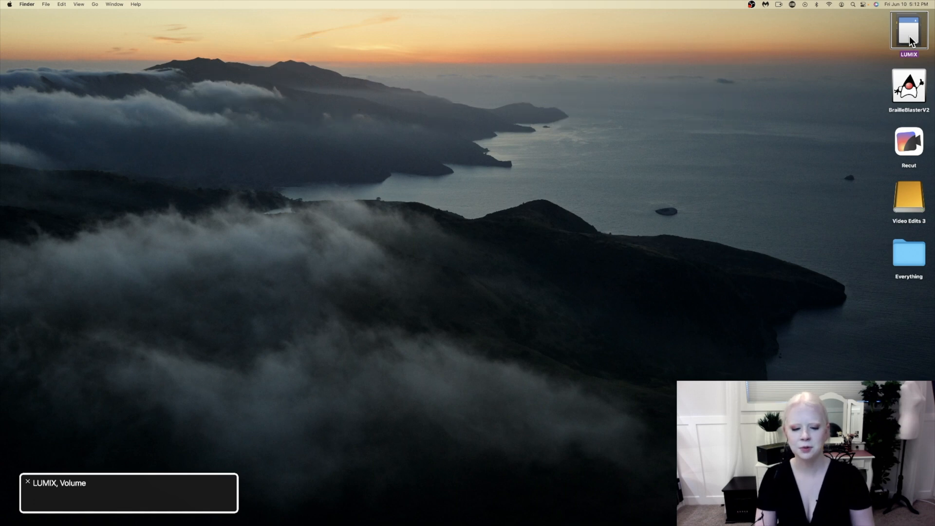
key(VO+H)
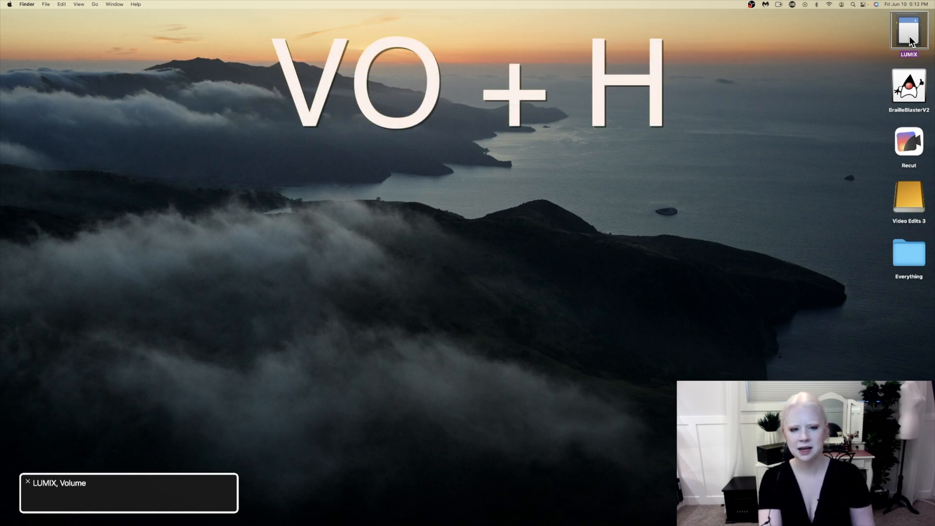